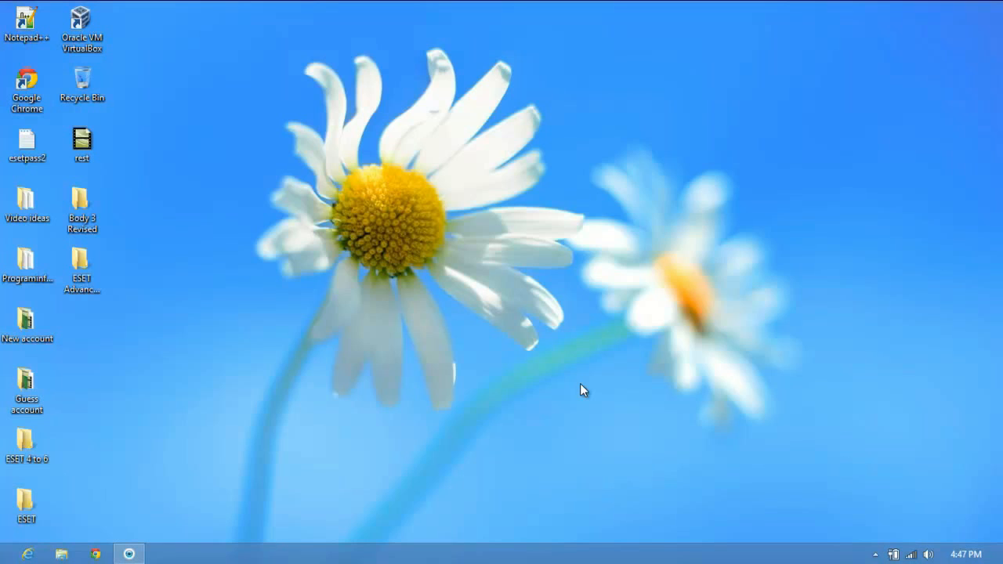
mouse_move(141, 532)
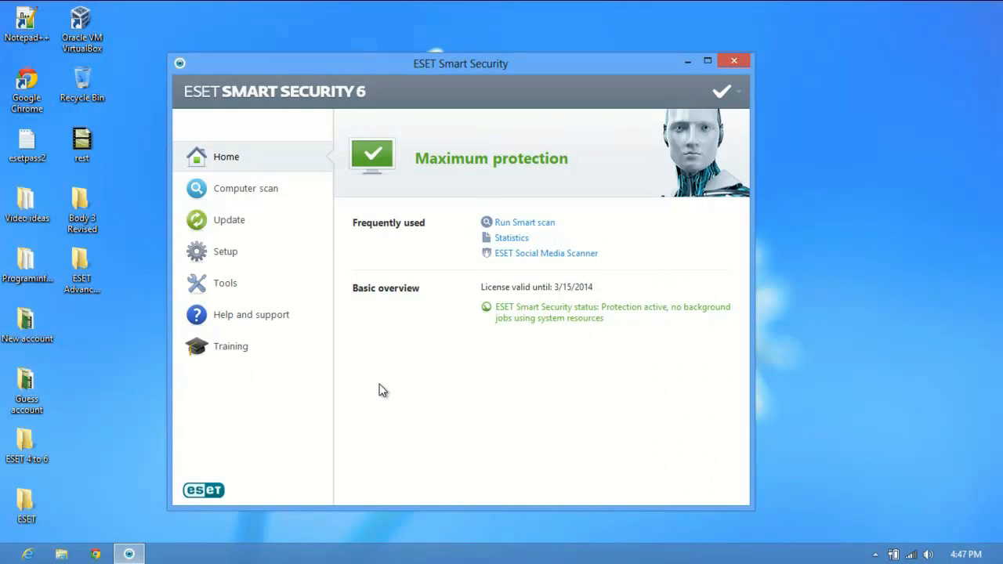
mouse_move(238, 270)
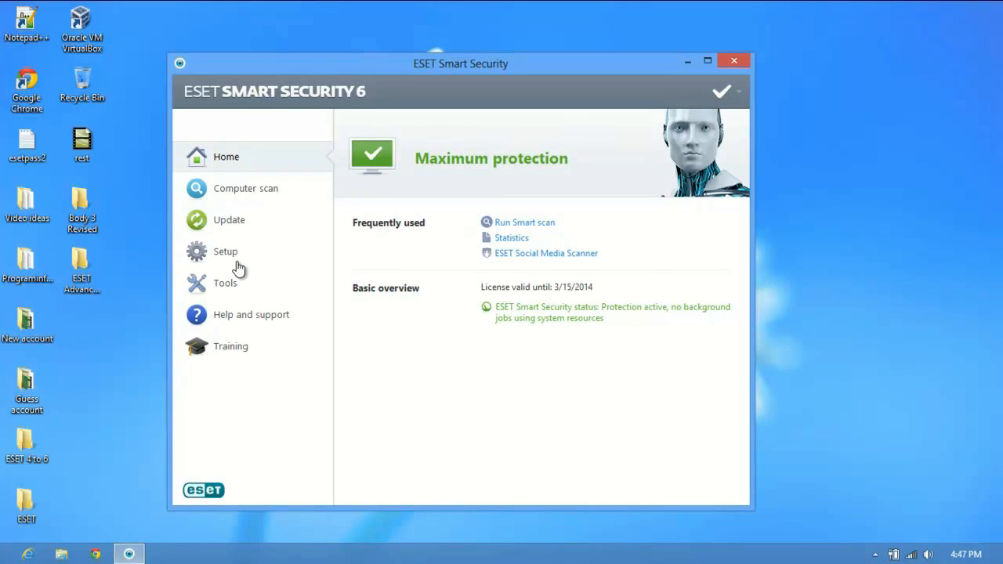
Go to Setup and enter the Advanced setup window.
left_click(226, 251)
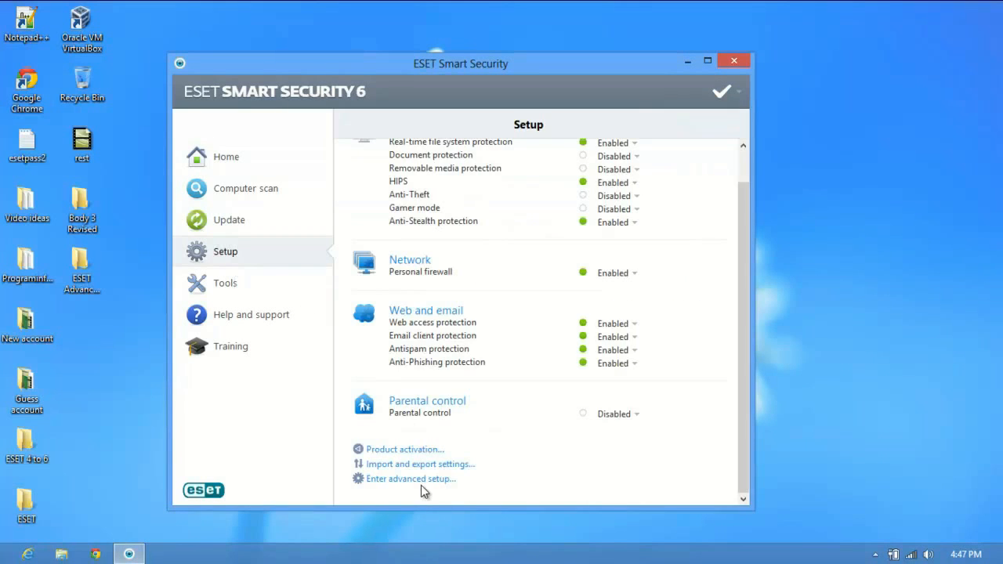
mouse_move(499, 415)
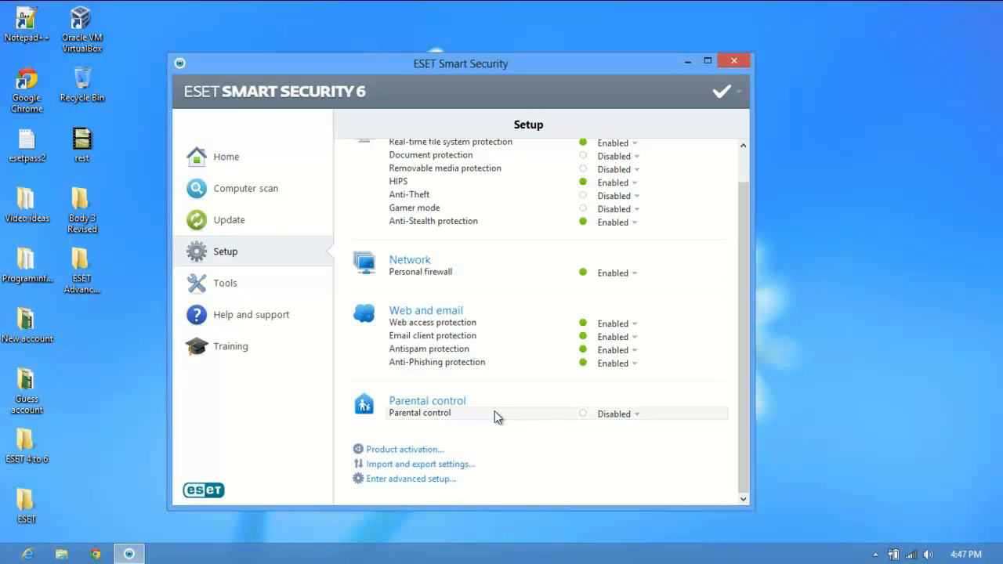
left_click(411, 478)
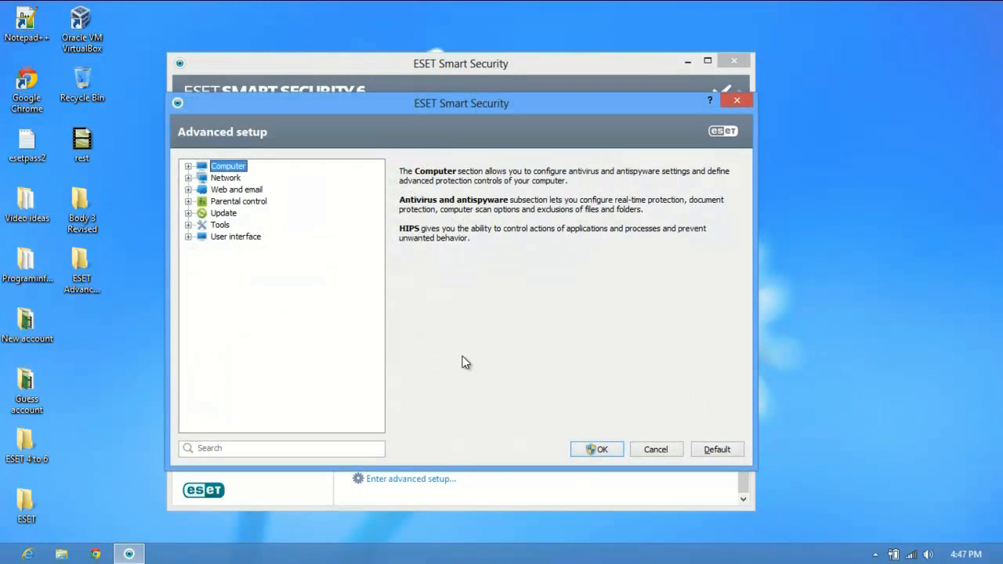
mouse_move(448, 357)
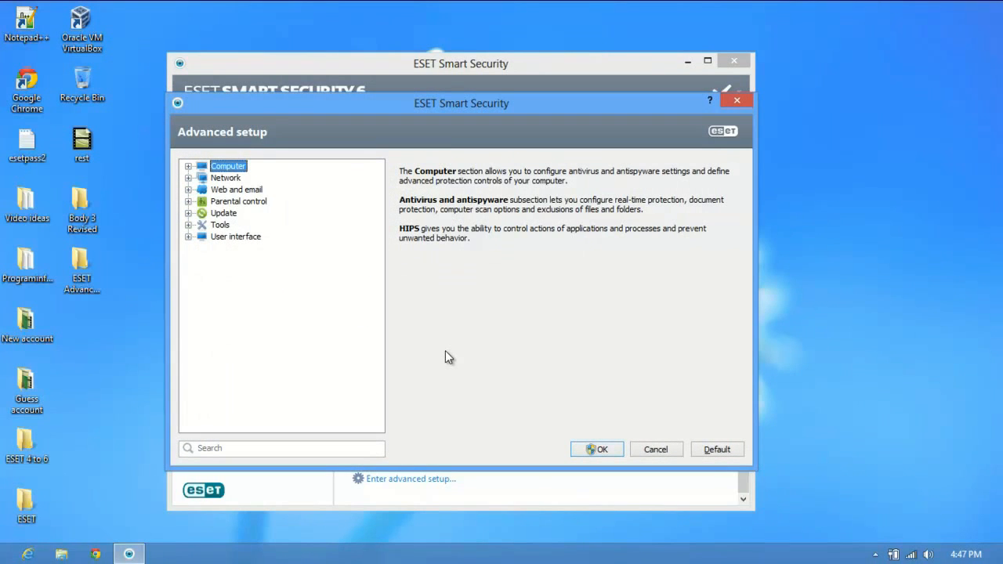
mouse_move(188, 219)
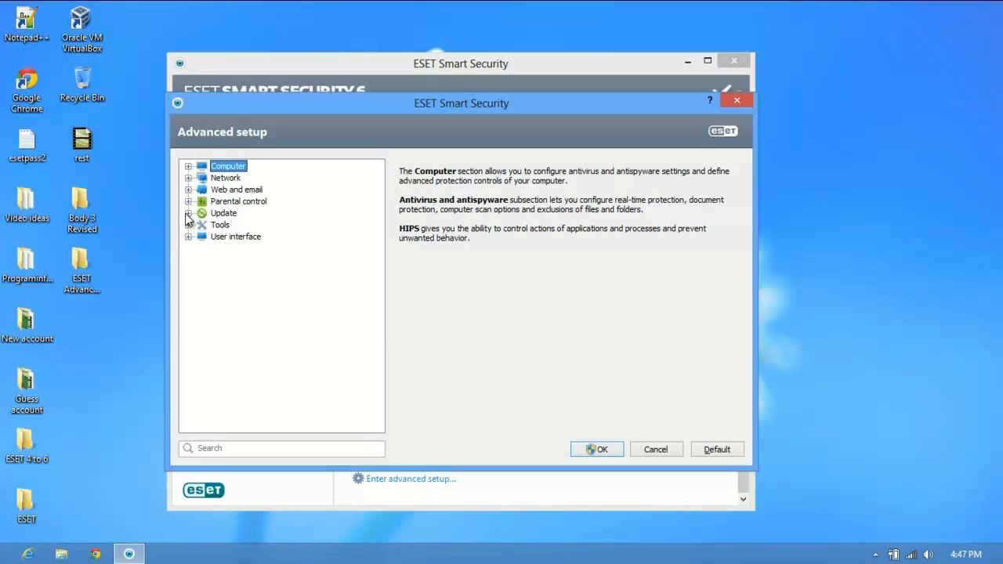
Clear the update cache under Update > Update and confirm Advanced setup with OK.
left_click(188, 213)
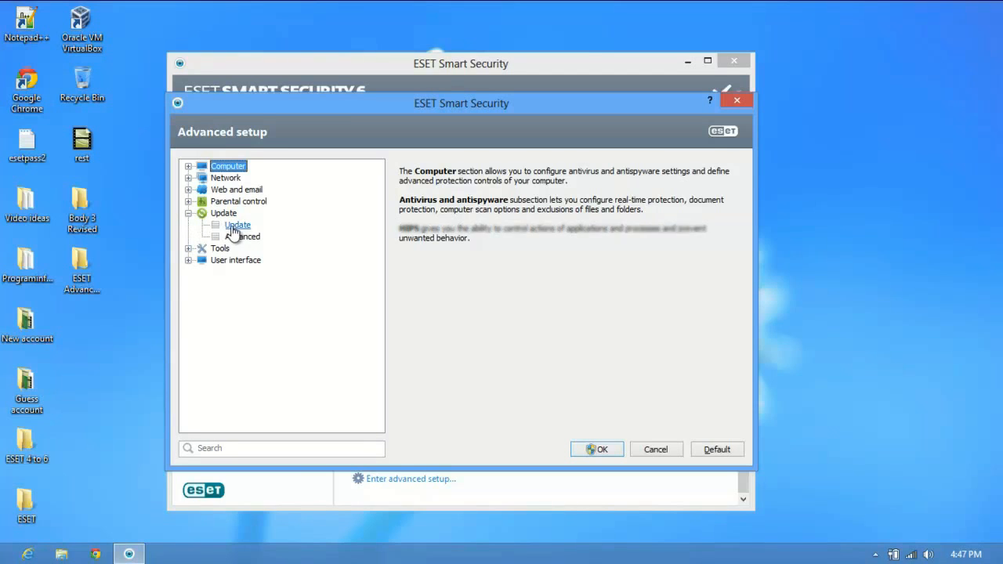
left_click(238, 226)
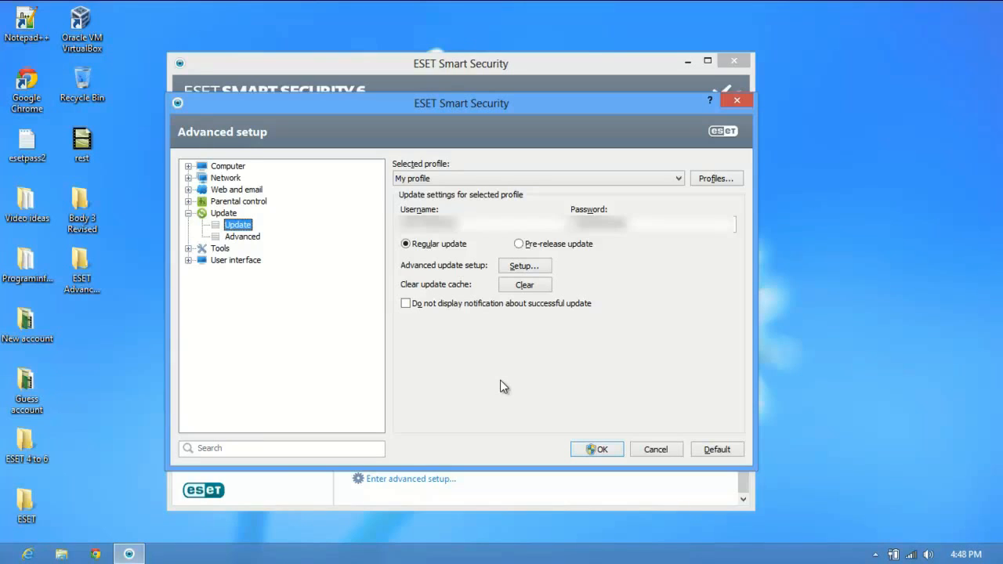
mouse_move(307, 251)
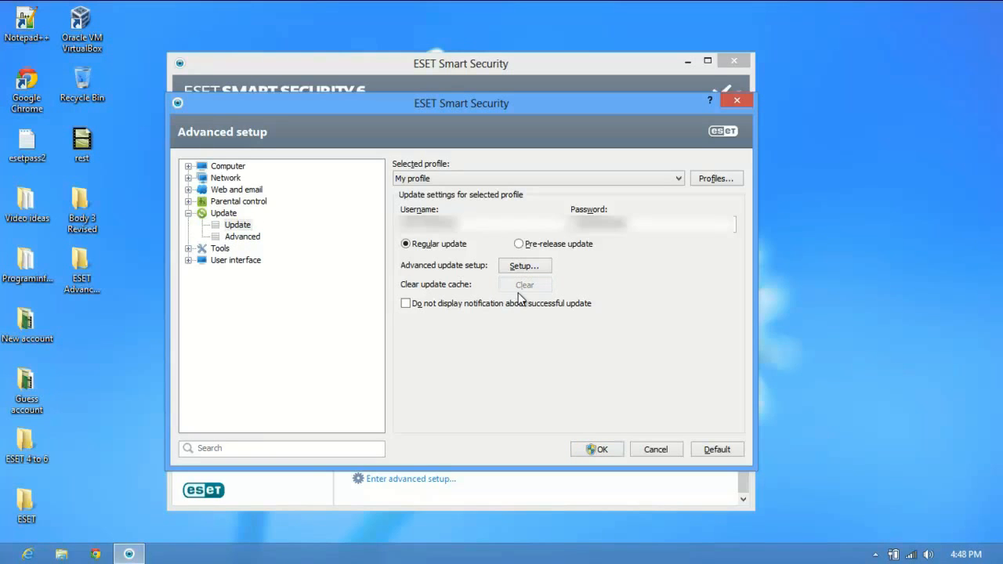
mouse_move(599, 439)
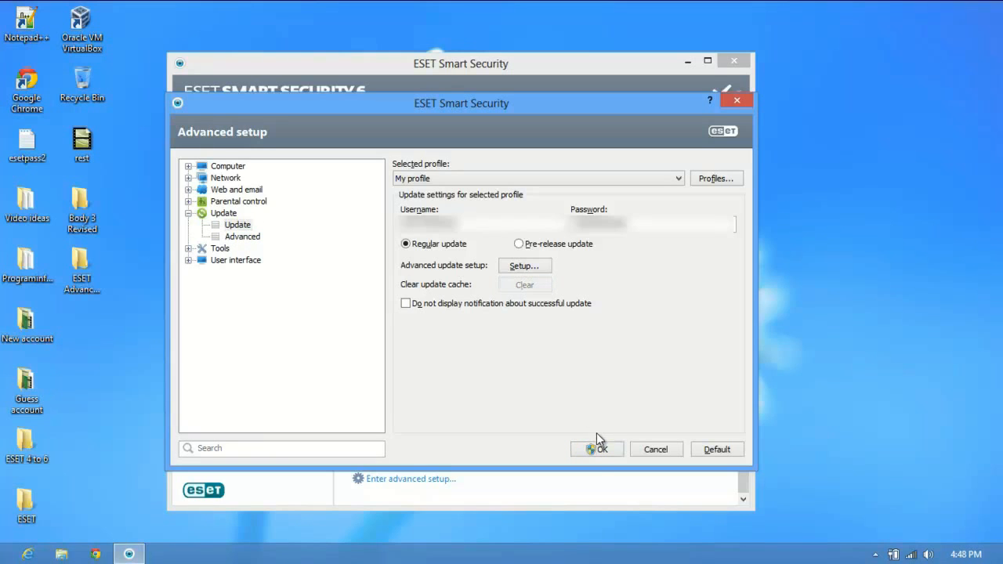
left_click(597, 448)
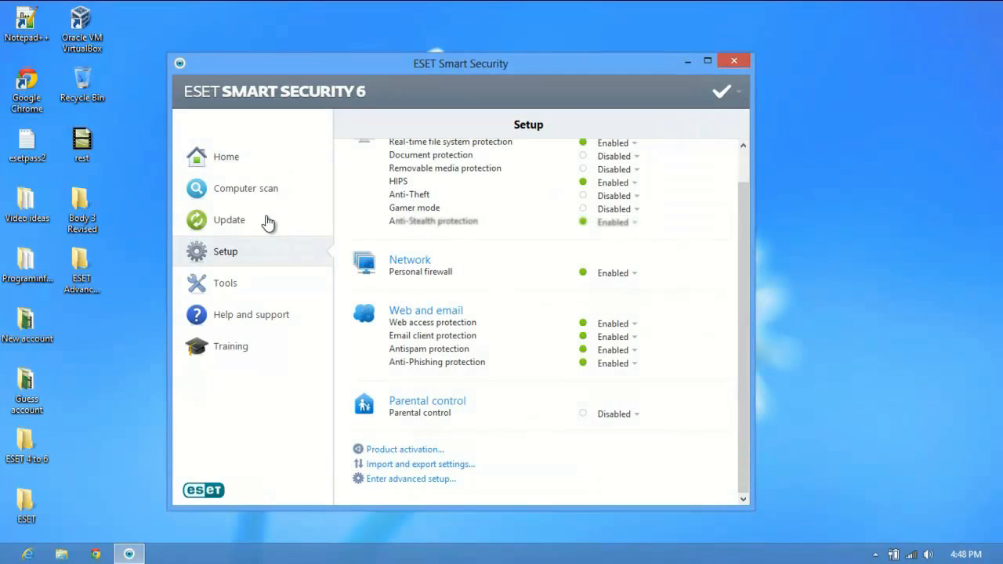
Run 'Update now' to confirm the virus signature database is up to date.
left_click(229, 220)
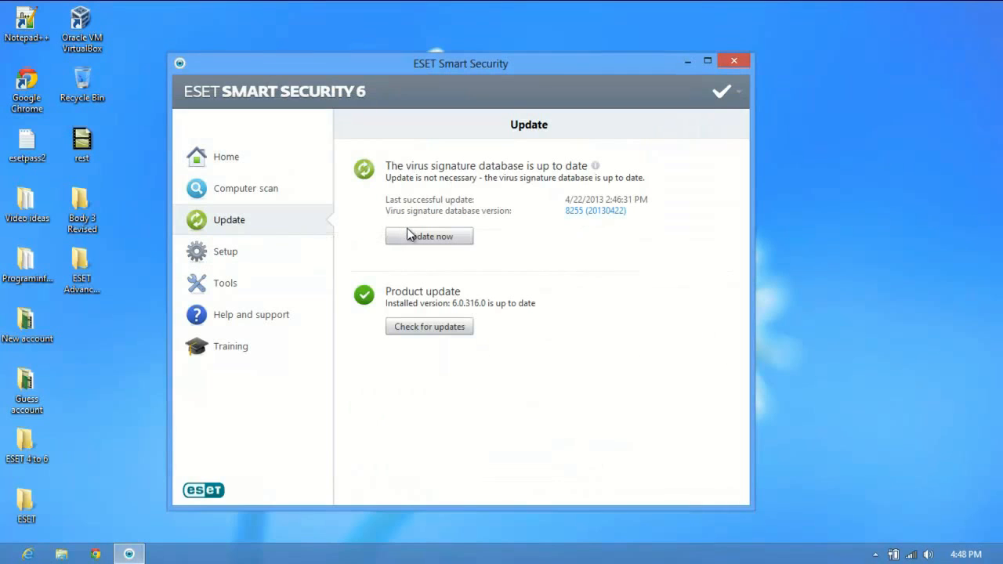
left_click(429, 235)
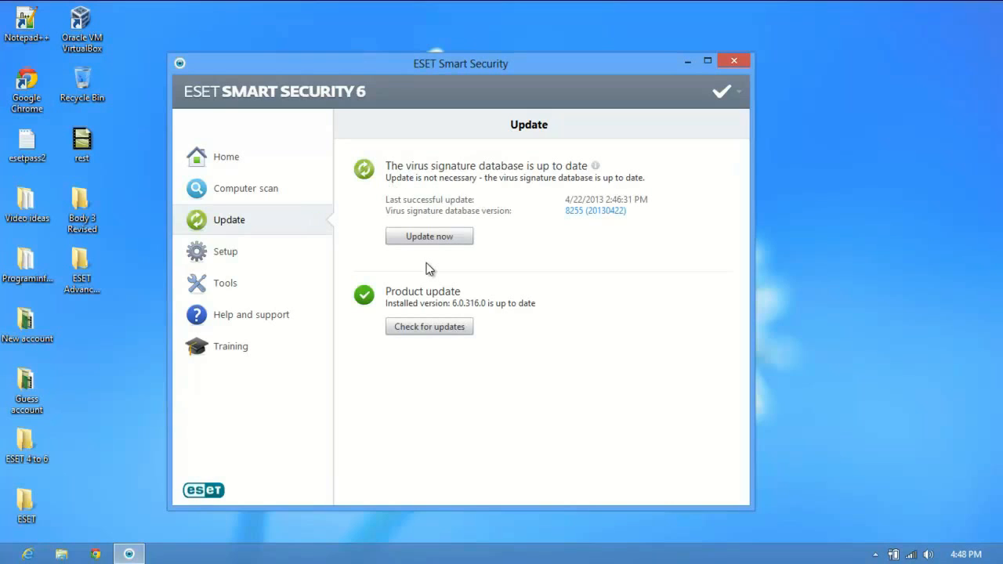
mouse_move(414, 207)
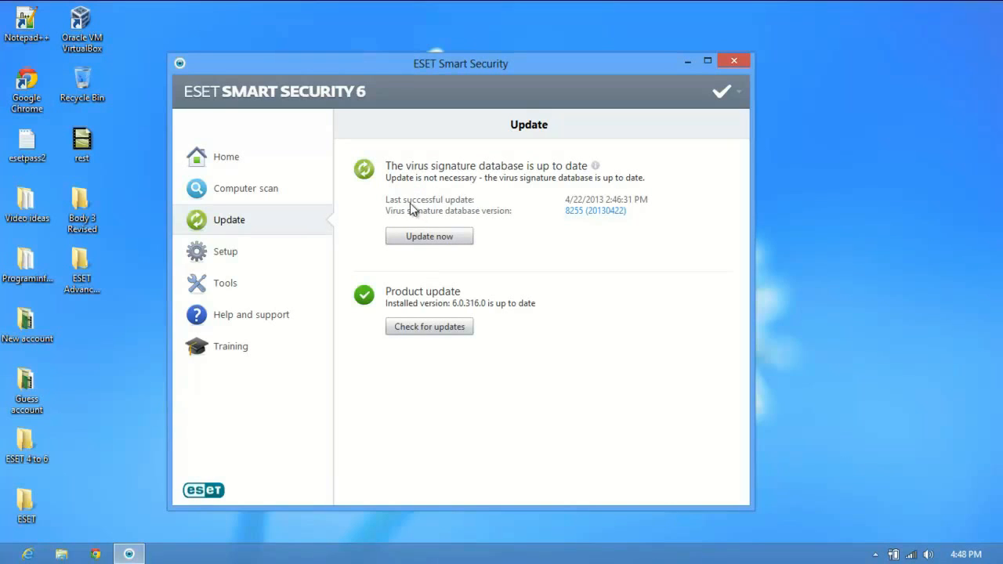
mouse_move(479, 197)
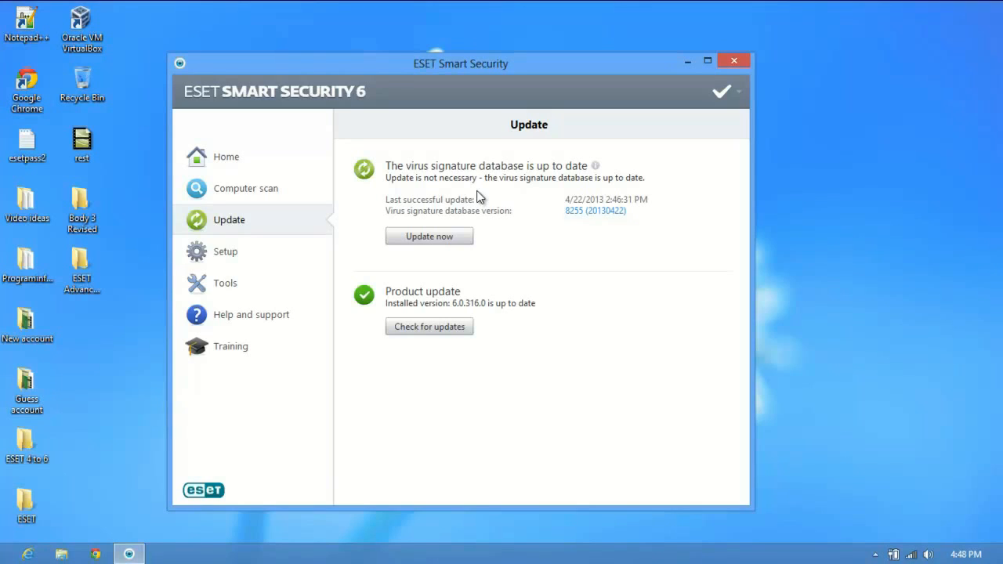
mouse_move(398, 403)
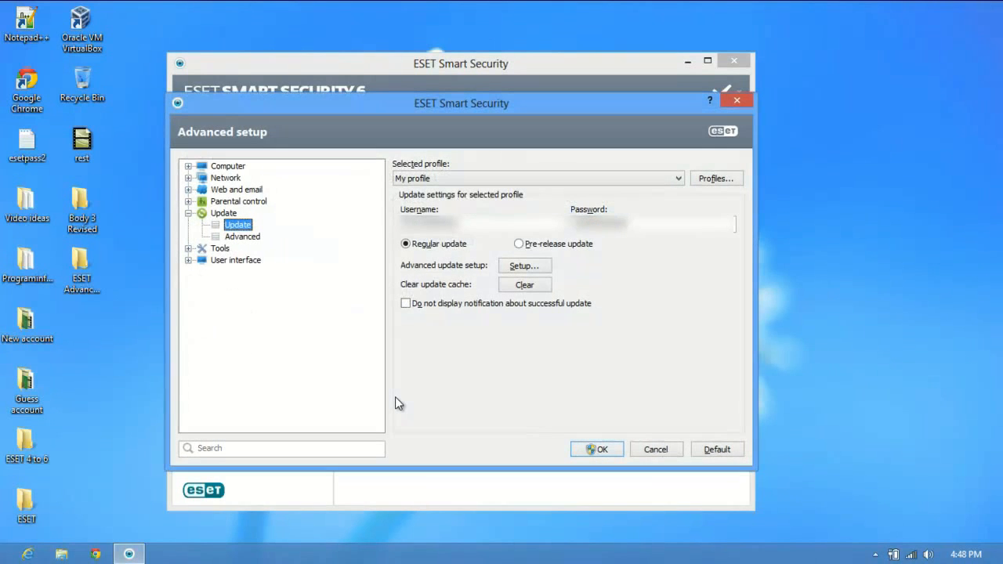
mouse_move(207, 226)
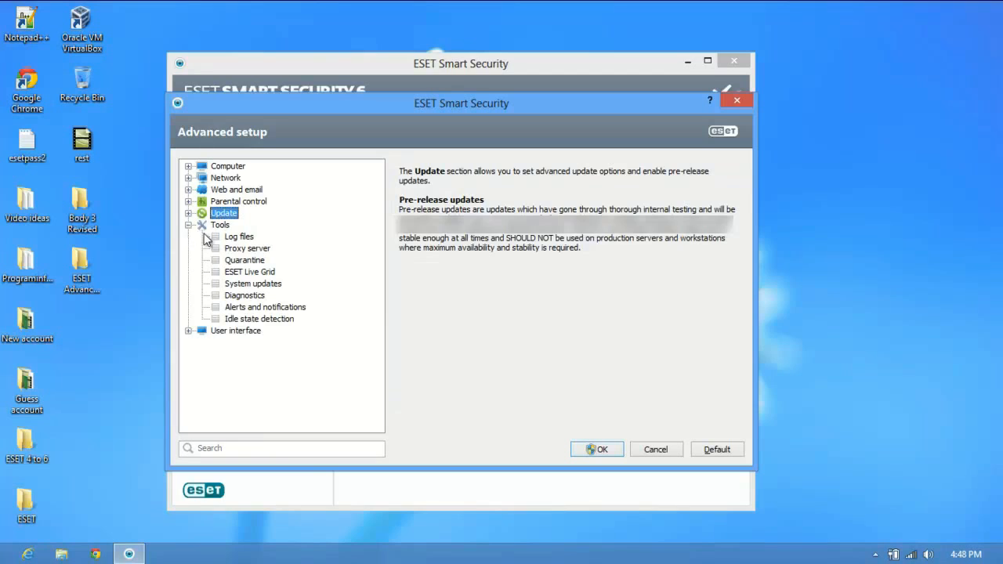
Review Log files and Quarantine under Tools, checking rescan after every update is enabled.
left_click(238, 235)
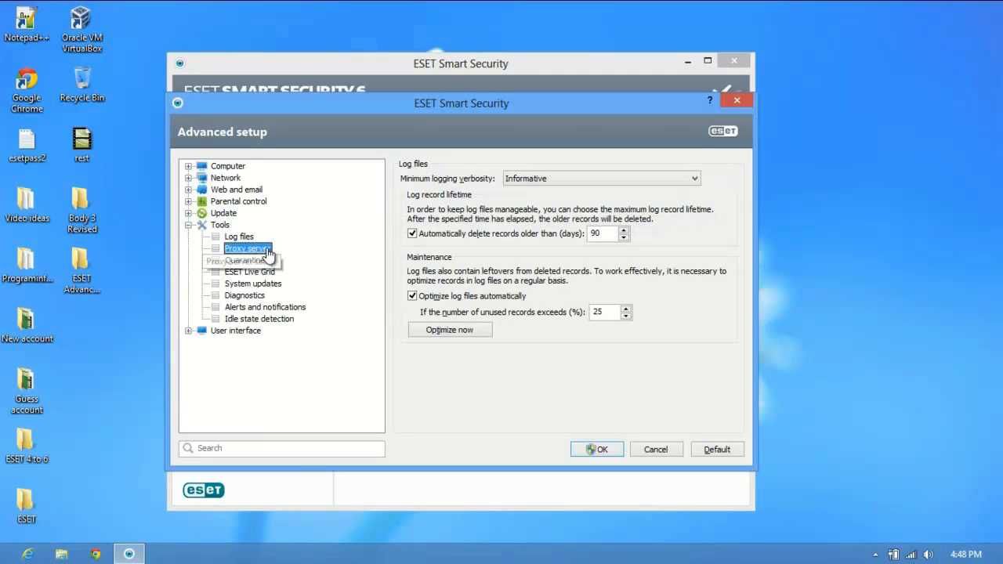
left_click(245, 260)
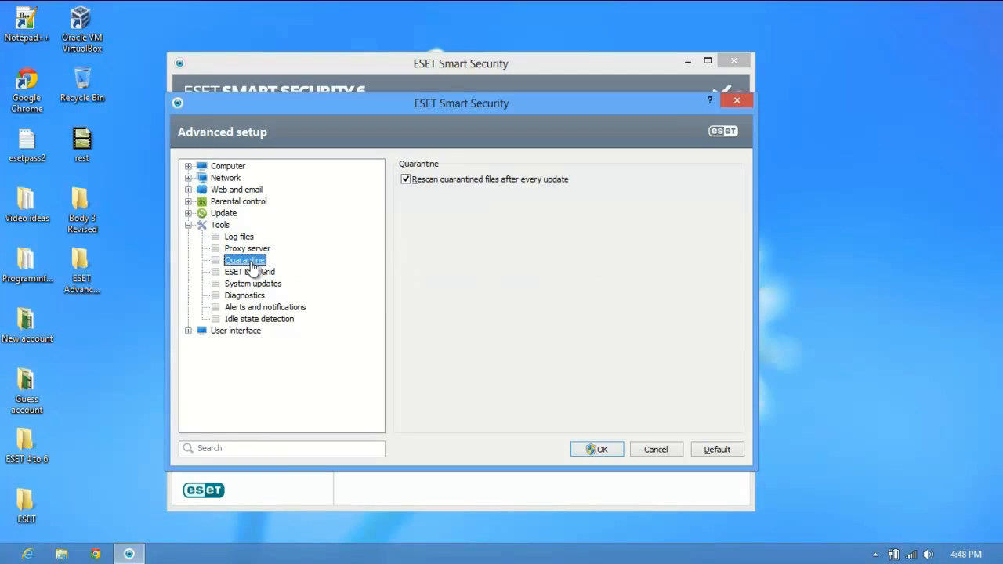
mouse_move(432, 201)
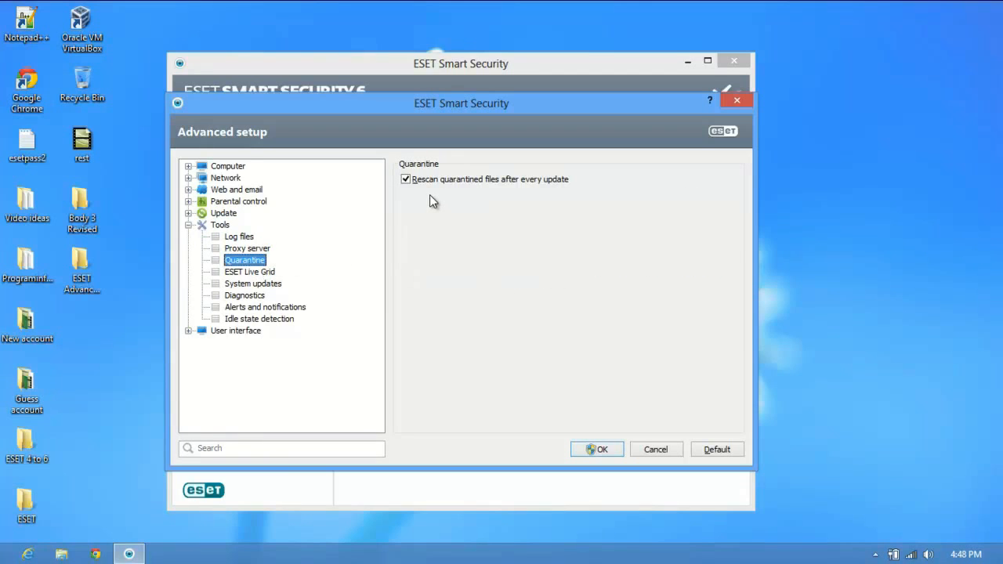
mouse_move(420, 203)
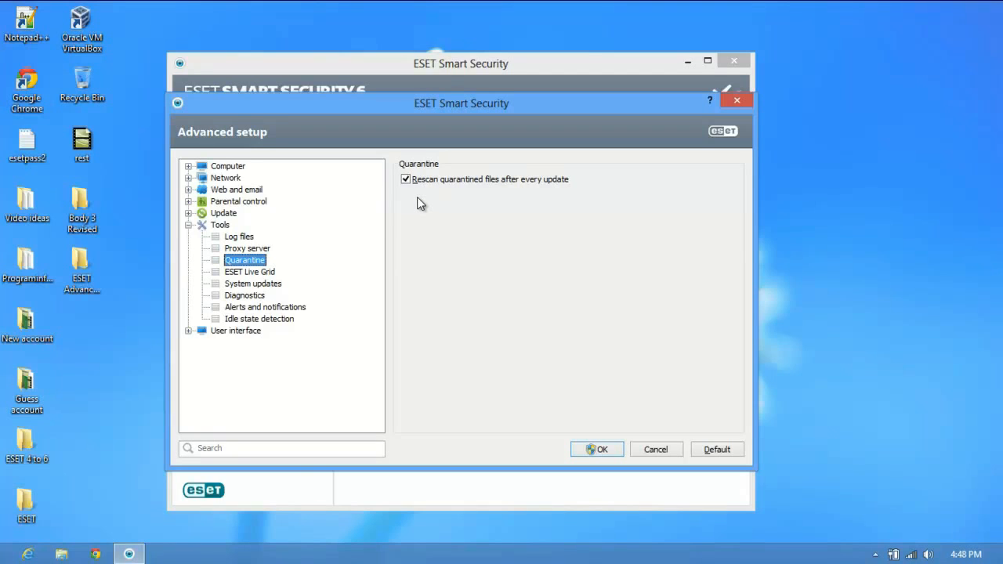
mouse_move(364, 261)
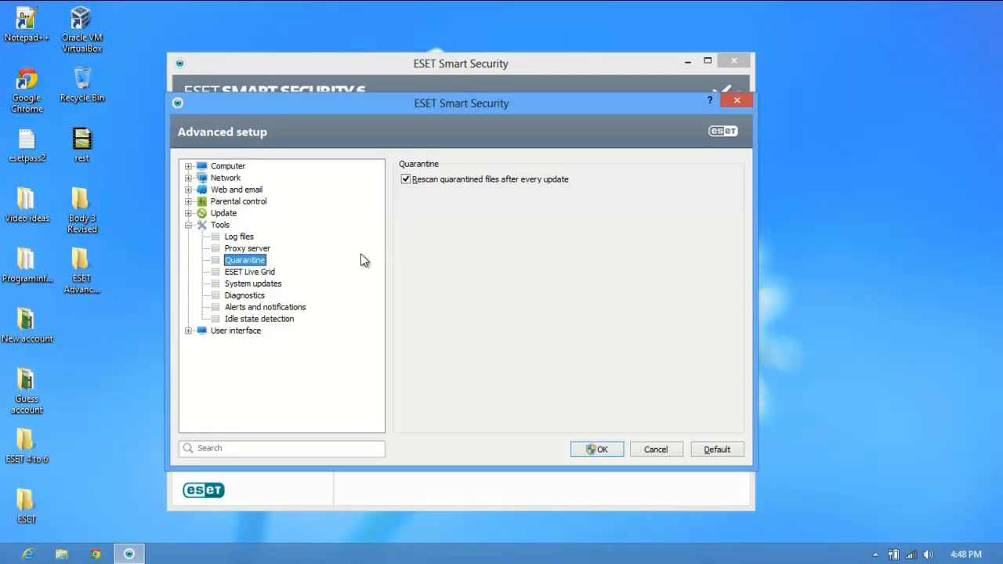
mouse_move(235, 329)
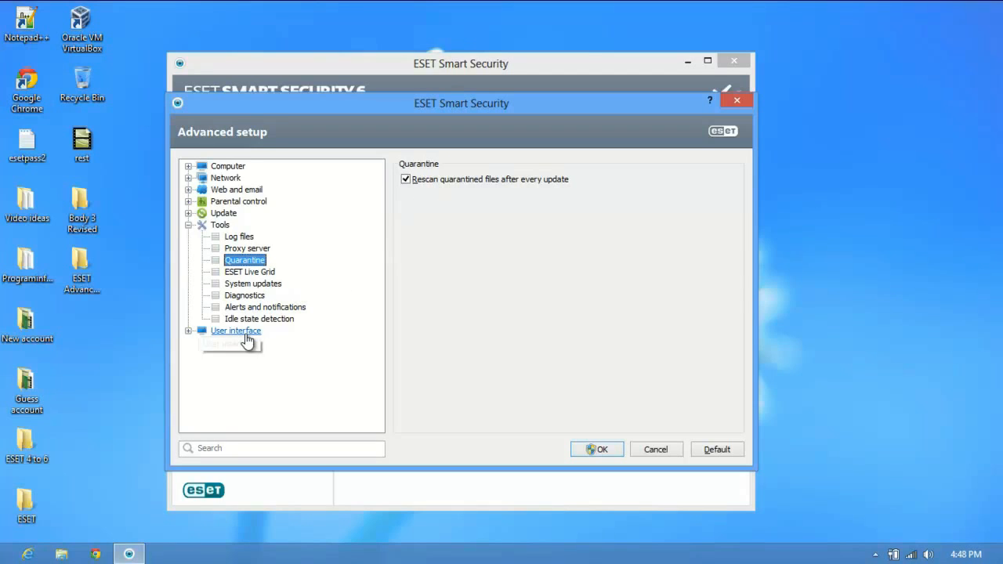
mouse_move(245, 295)
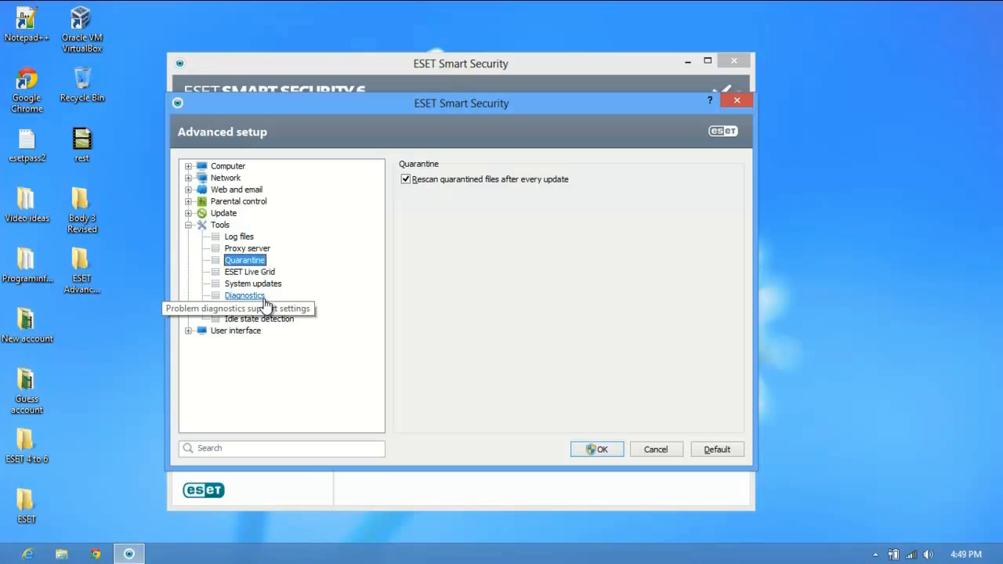
mouse_move(219, 226)
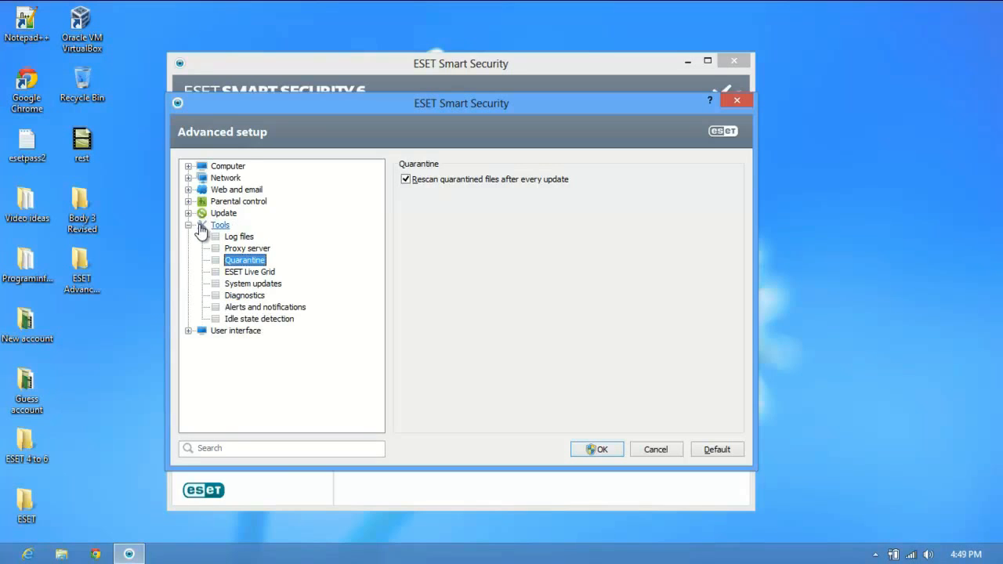
left_click(189, 226)
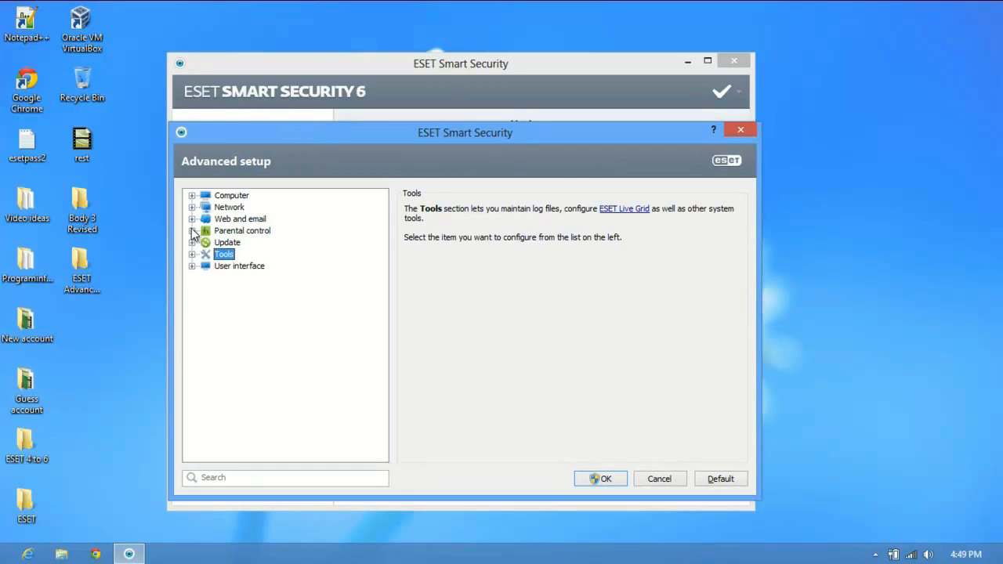
Browse Parental control categories, Web and email and Network, then expand the Update group.
left_click(193, 230)
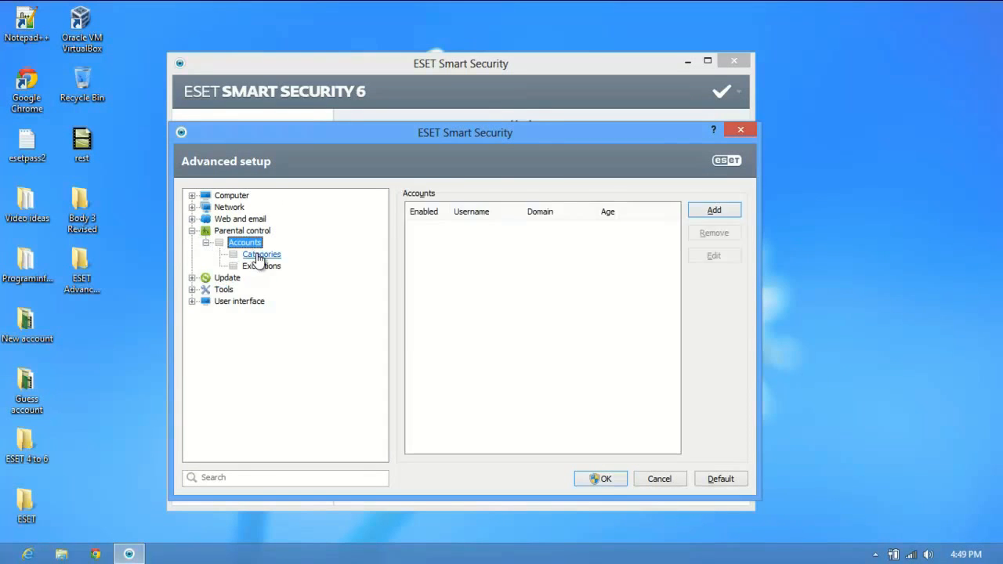
left_click(260, 254)
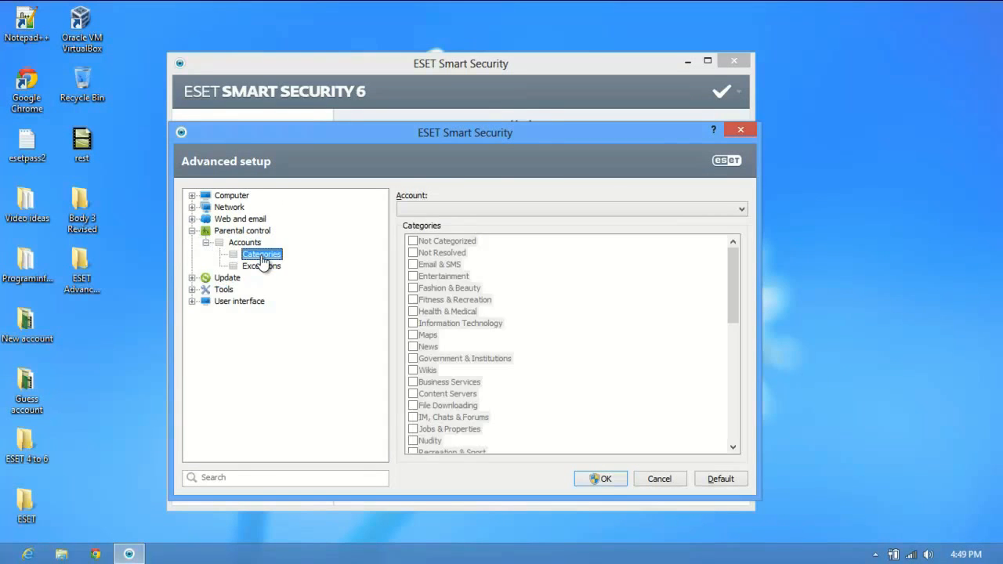
mouse_move(351, 370)
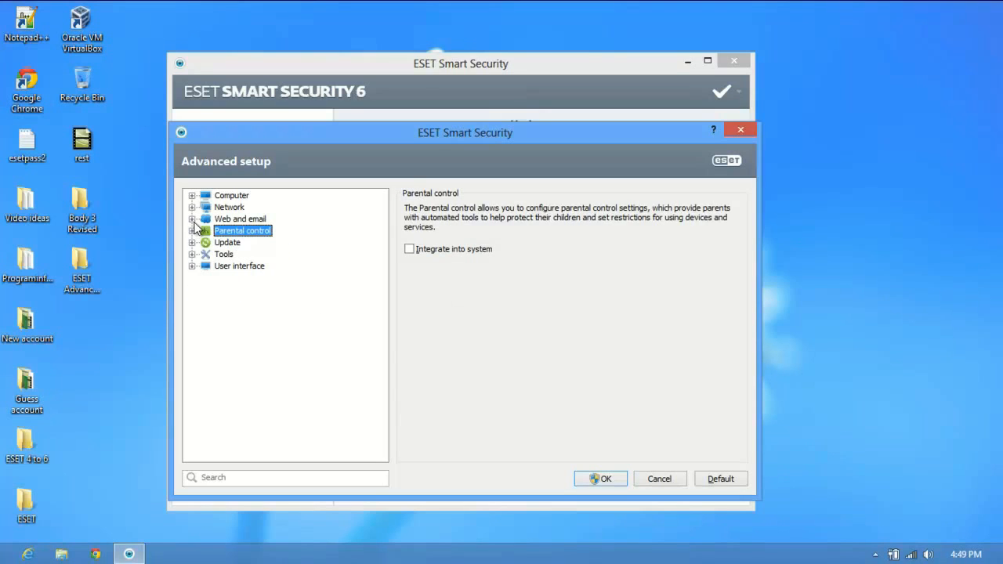
left_click(193, 219)
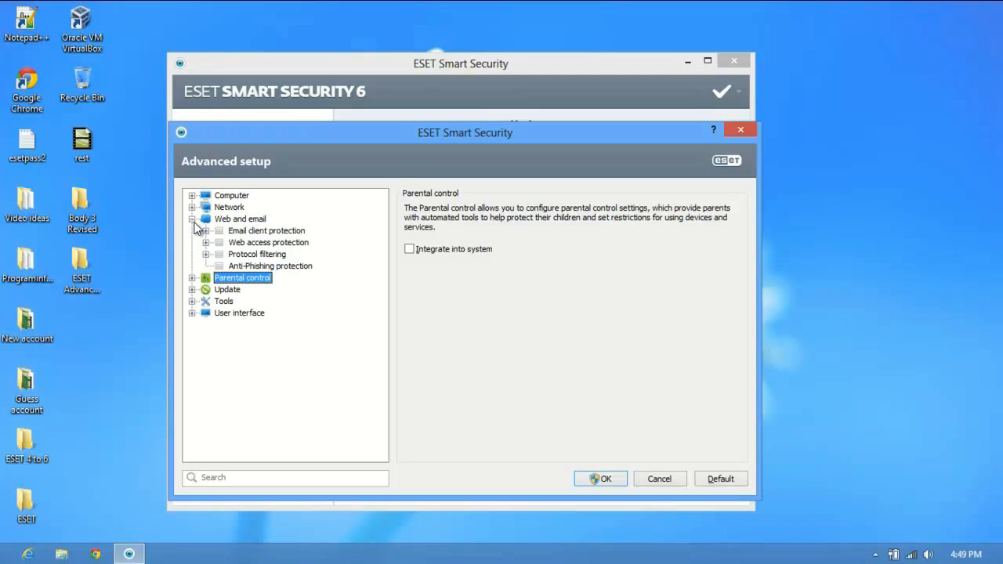
mouse_move(269, 266)
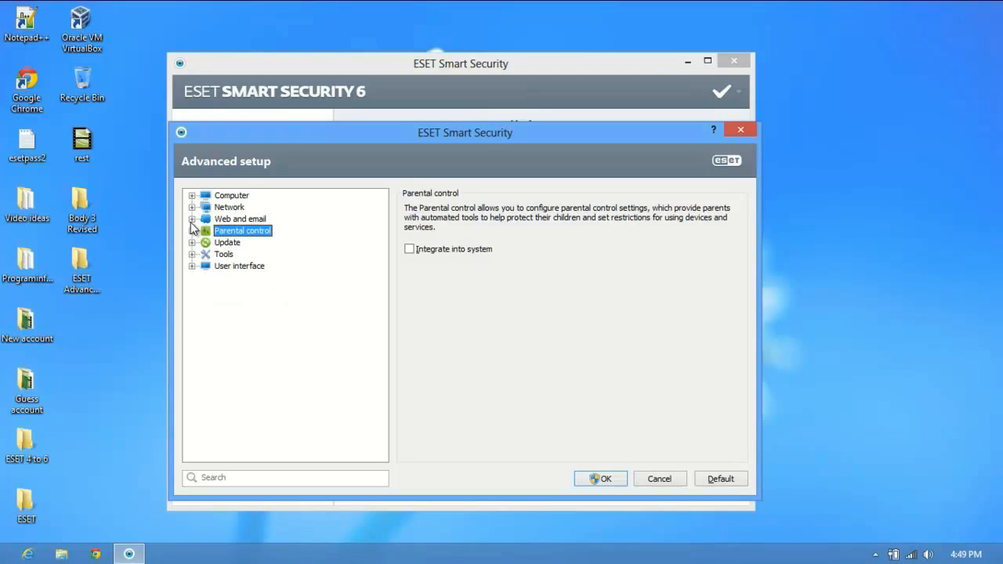
left_click(191, 207)
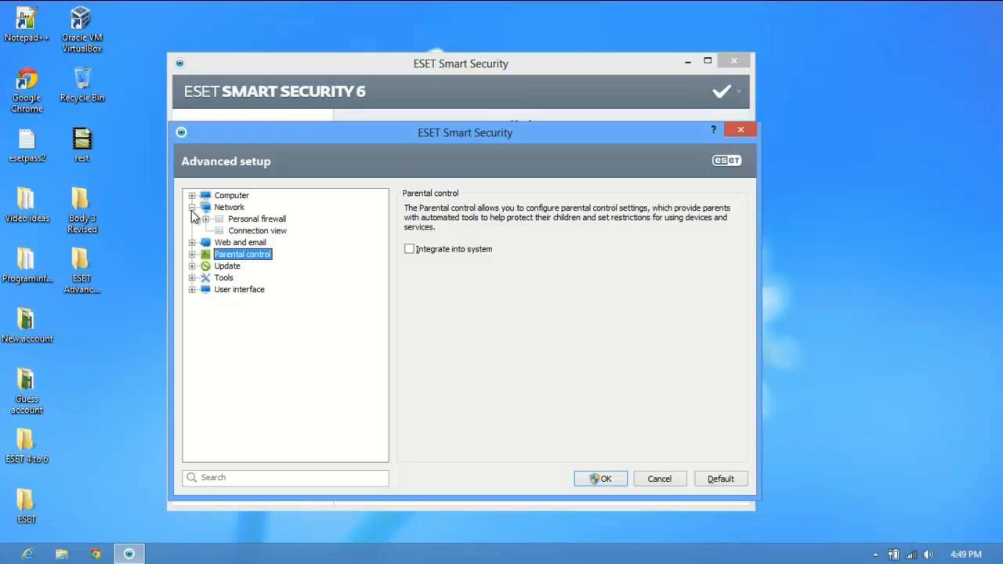
left_click(191, 207)
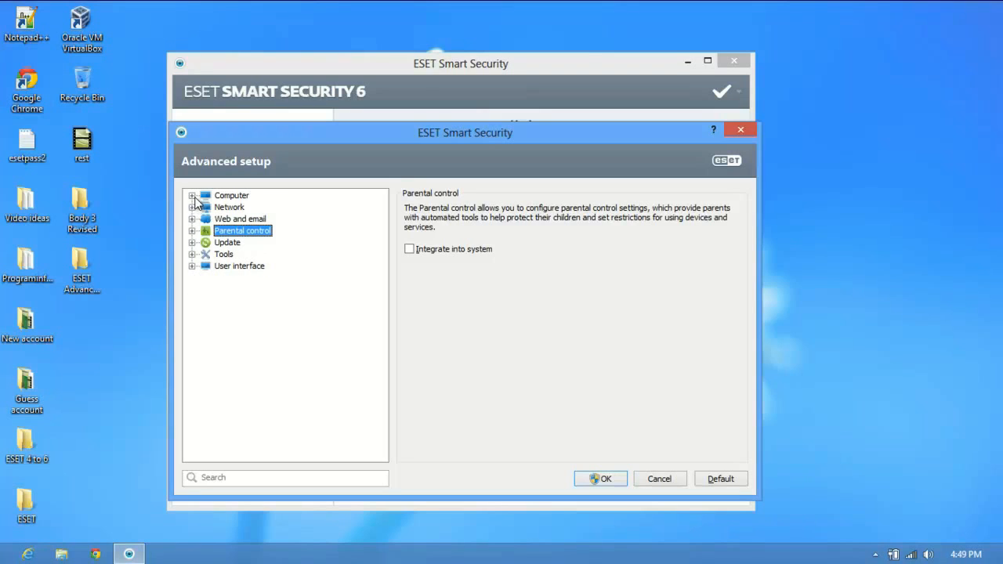
left_click(191, 194)
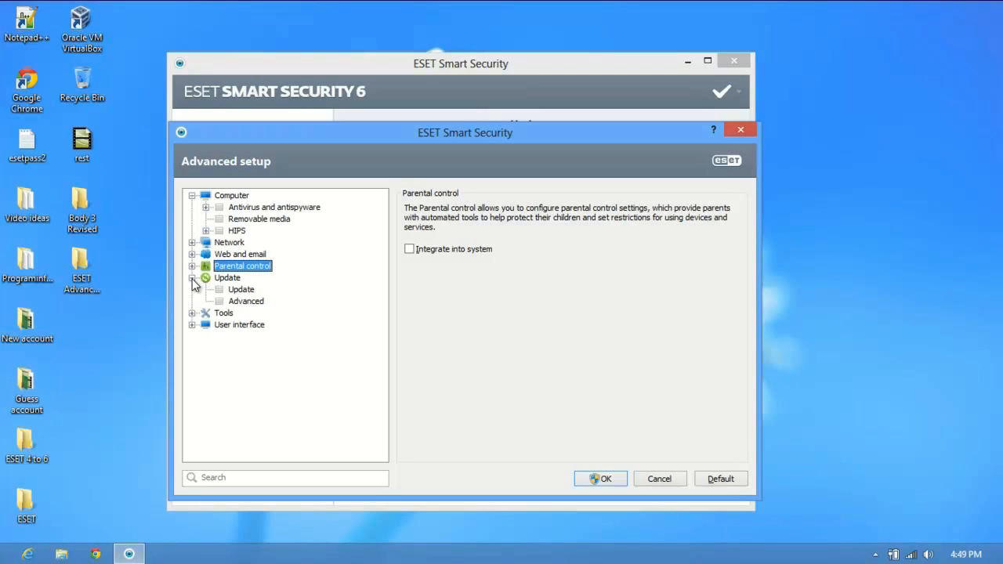
Clear the update cache again from the Update settings page.
left_click(241, 289)
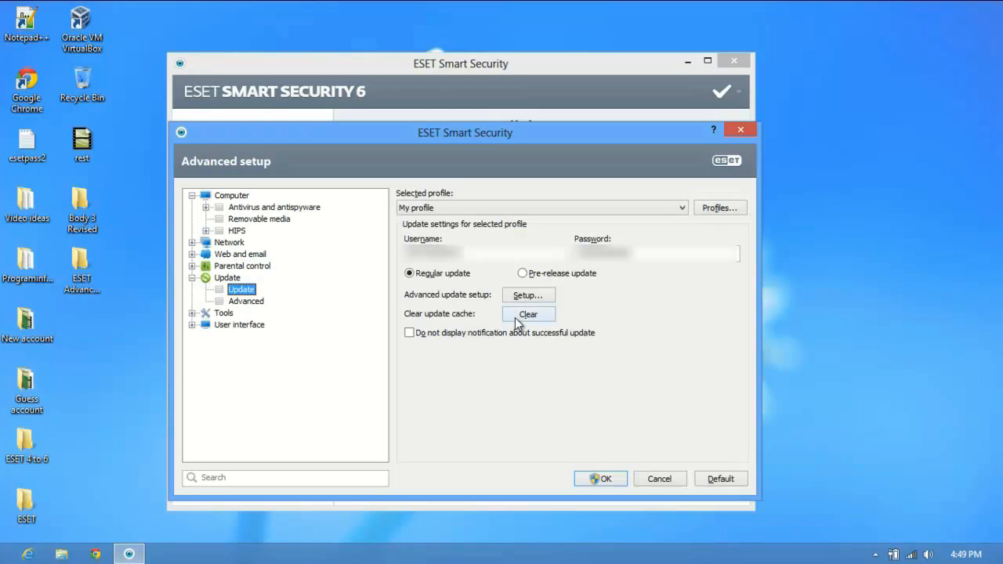
left_click(600, 479)
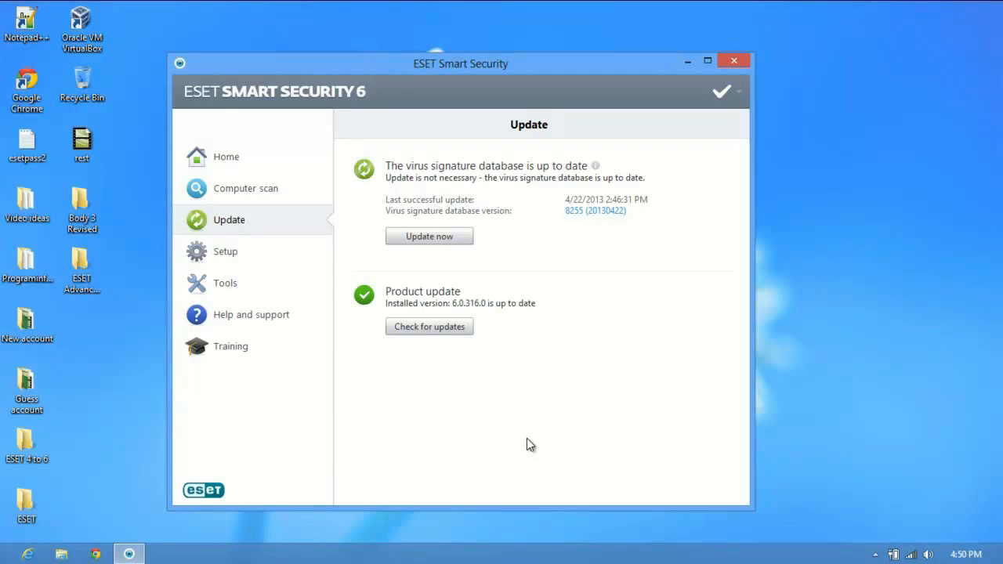
mouse_move(360, 367)
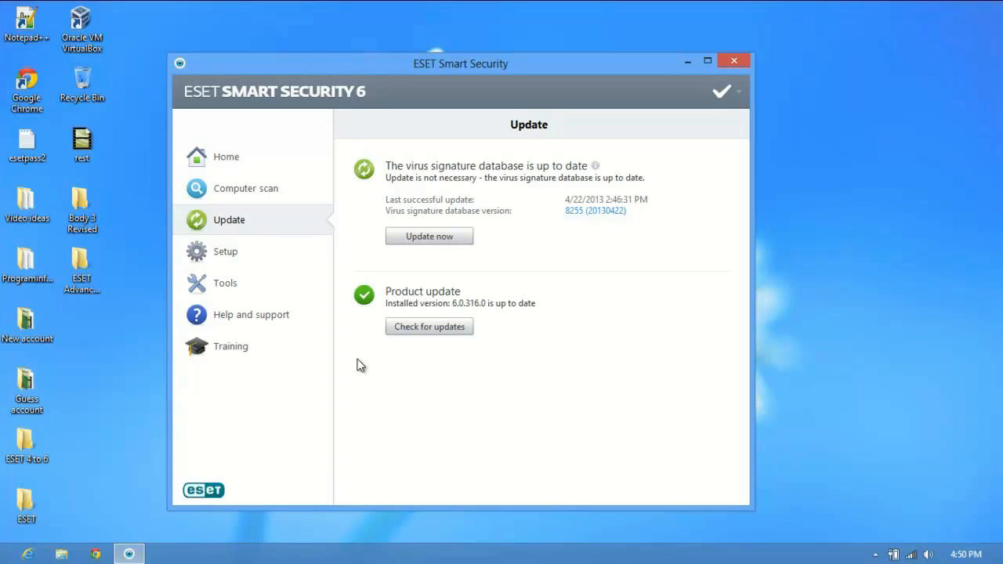
Return to the Home overview showing Maximum protection.
left_click(225, 156)
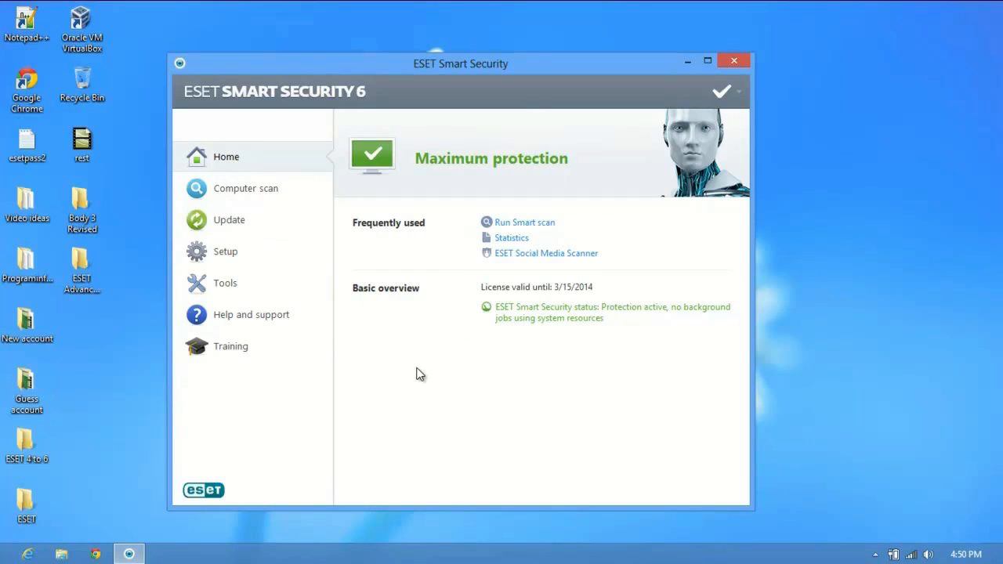